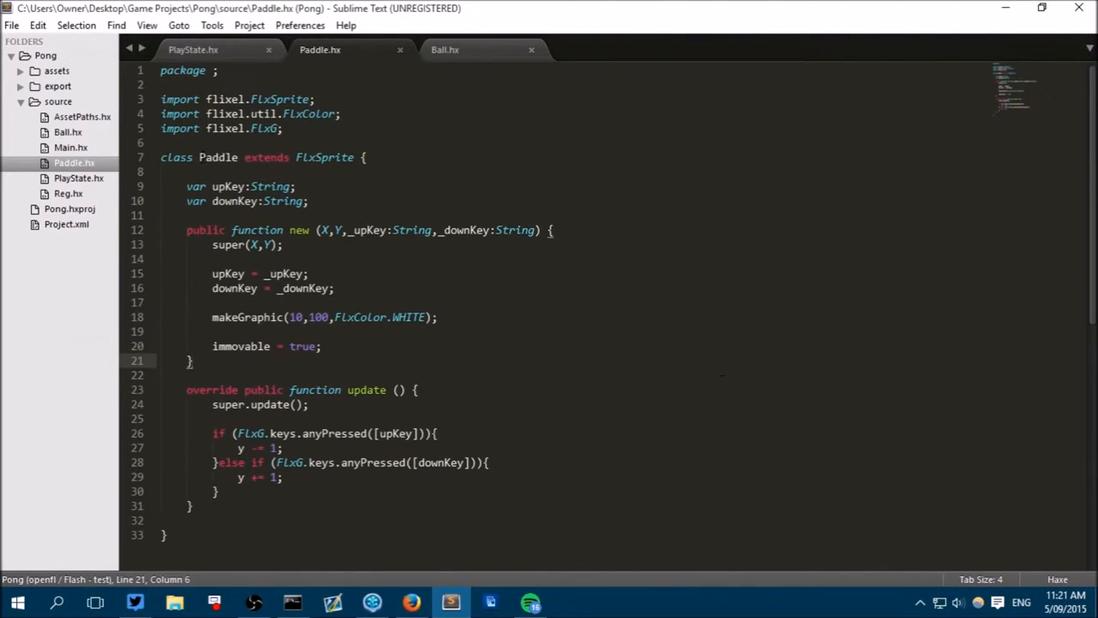
# Step: Switch to PlayState.hx and select the 'increase score' comment in update()
pyautogui.click(193, 49)
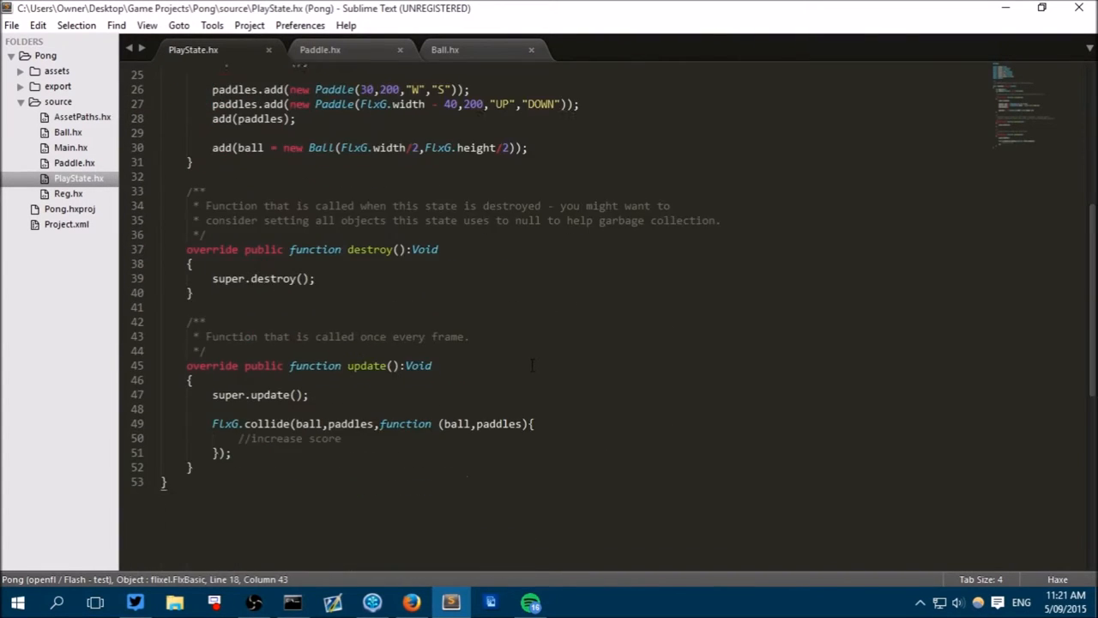
pyautogui.scroll(-3)
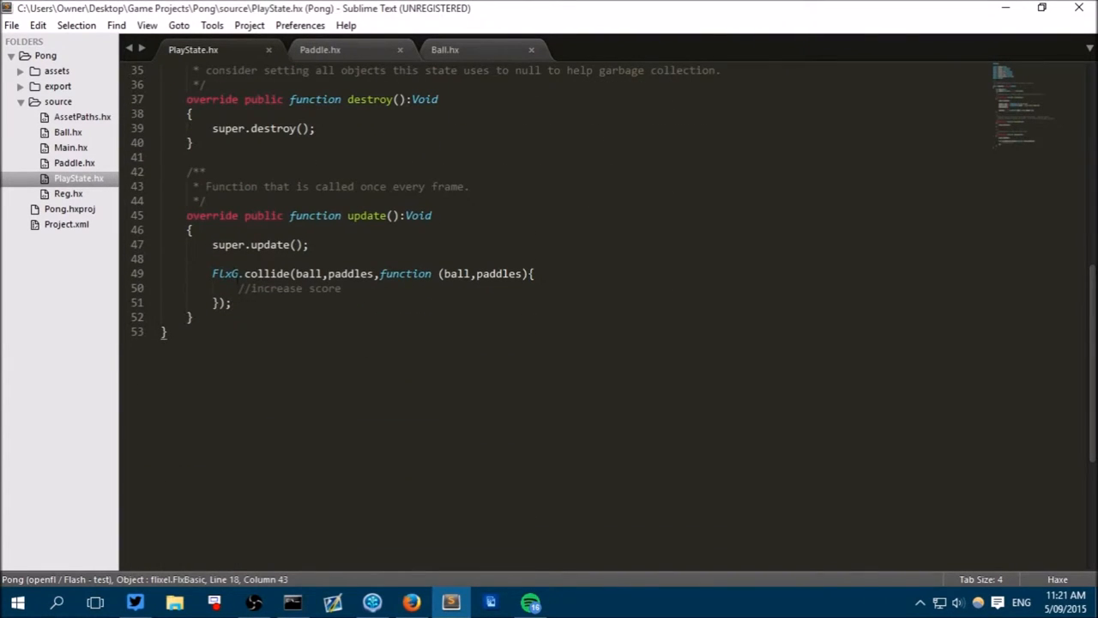
pyautogui.click(240, 288)
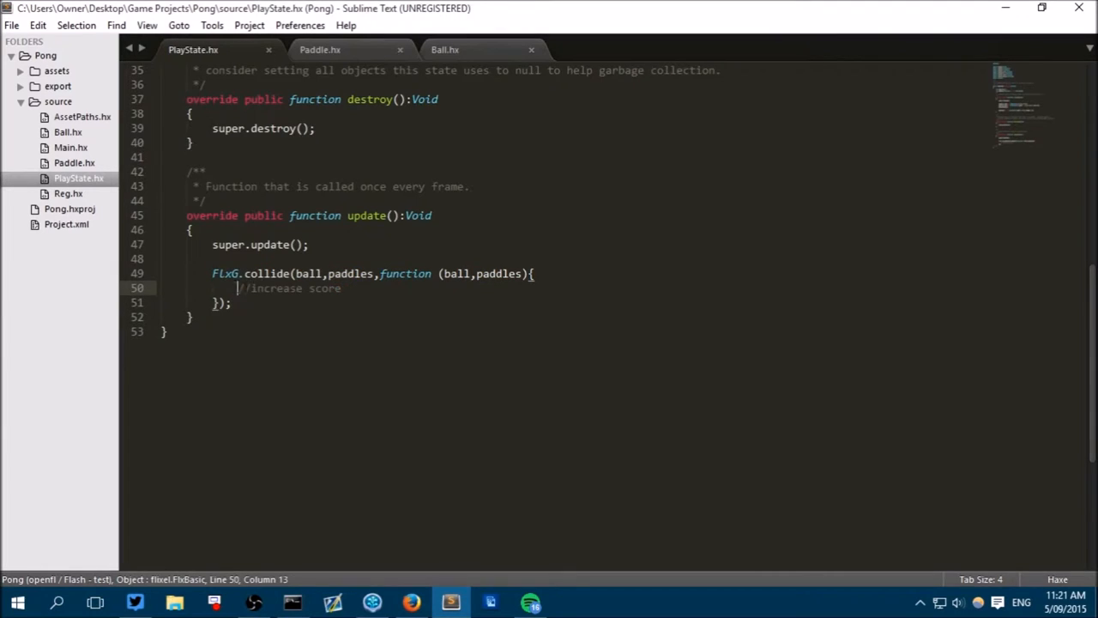
pyautogui.doubleClick(289, 288)
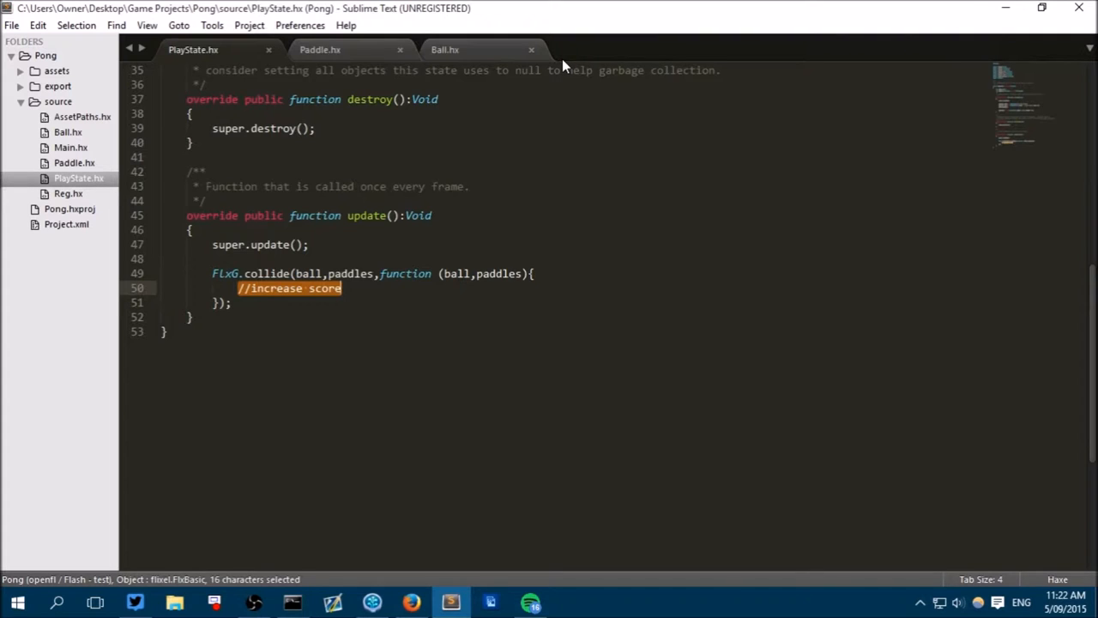
# Step: Delete the comment, type both callback parameters as FlxSprite, and rename paddles to paddle
pyautogui.press('Delete')
pyautogui.write(':')
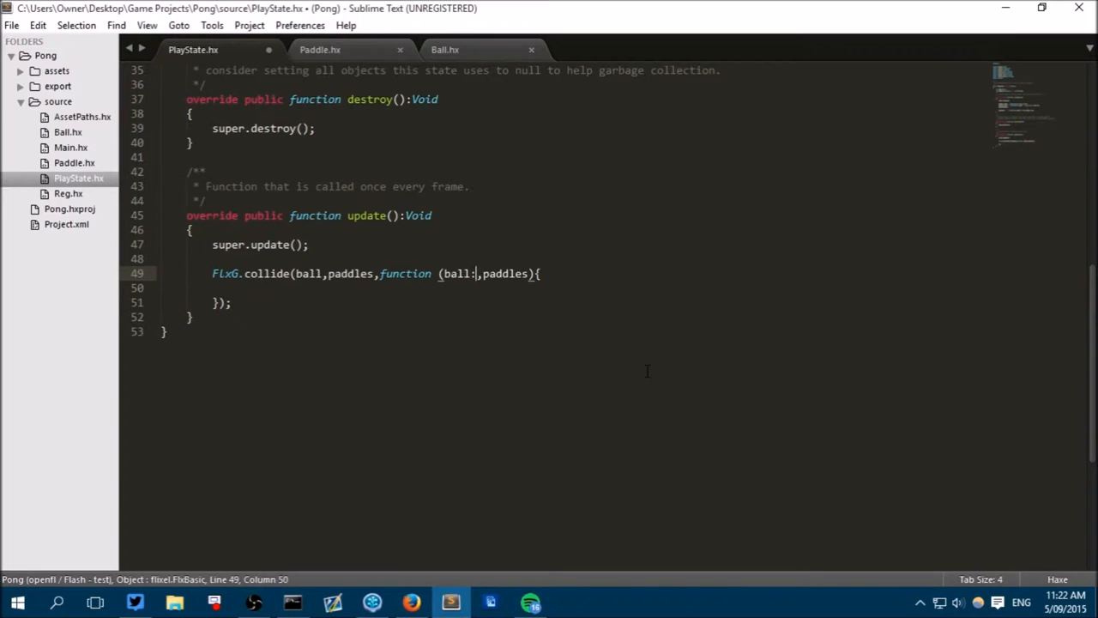
pyautogui.write('FlxSprite')
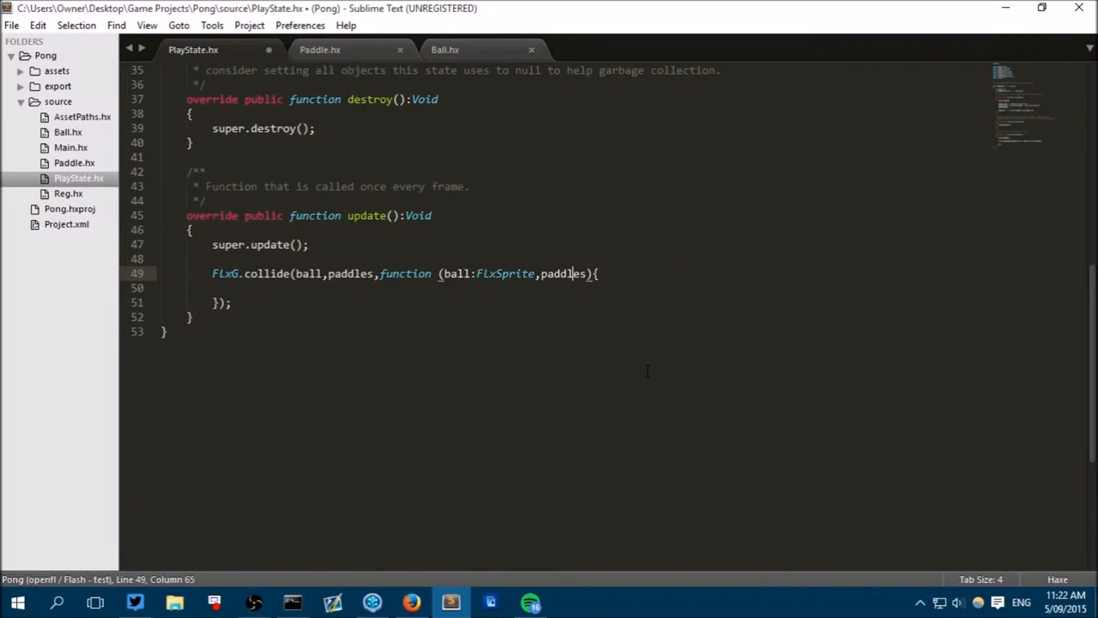
pyautogui.write(':f')
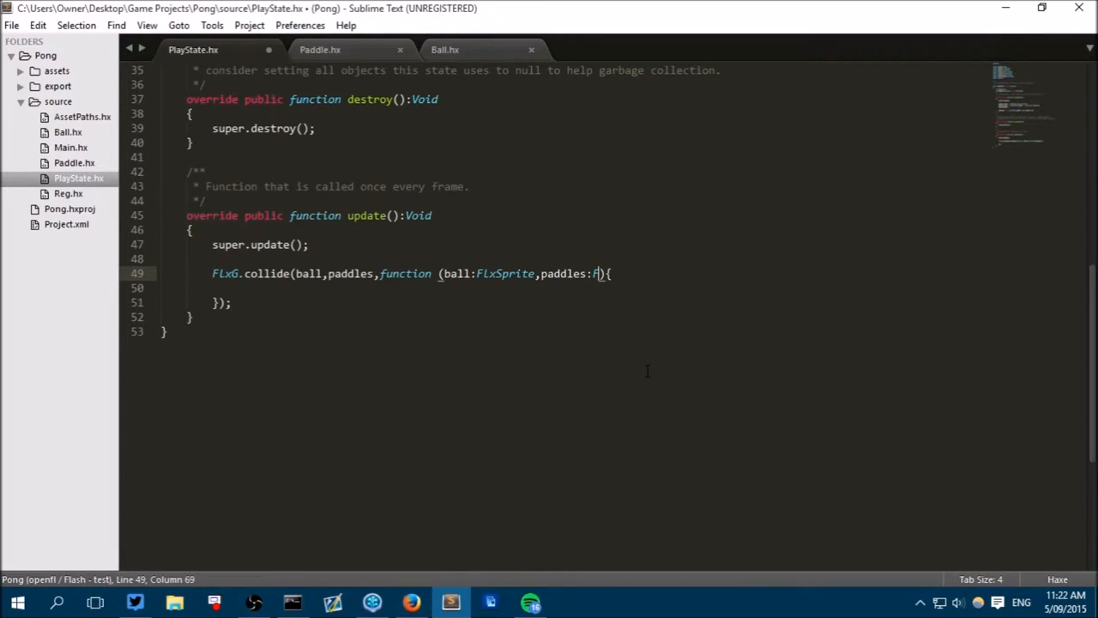
pyautogui.write('lxSprite')
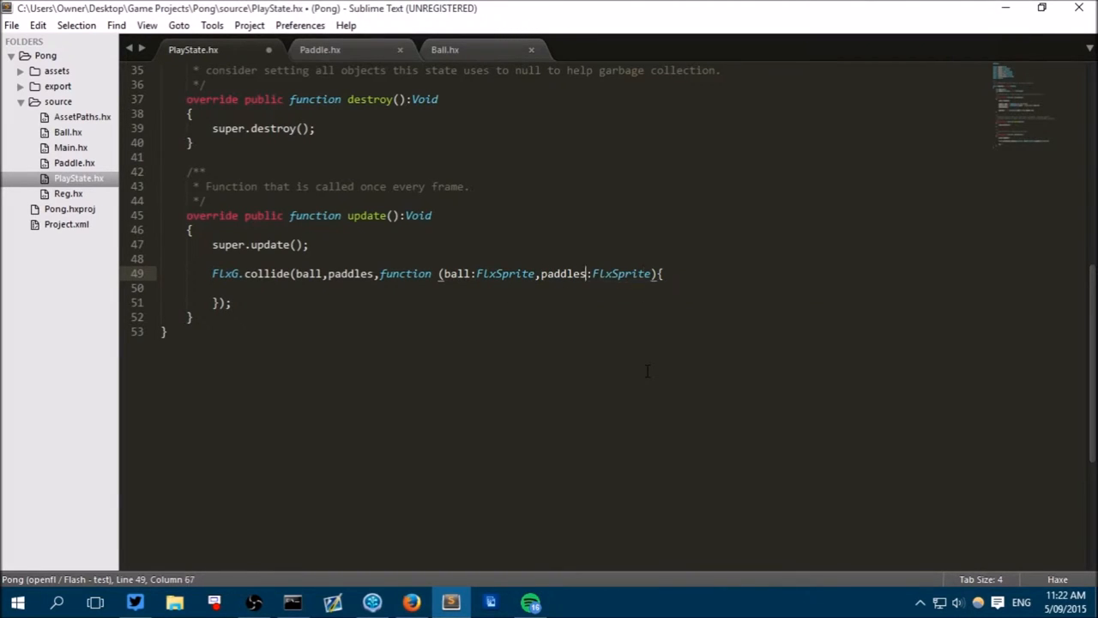
pyautogui.press('backspace')
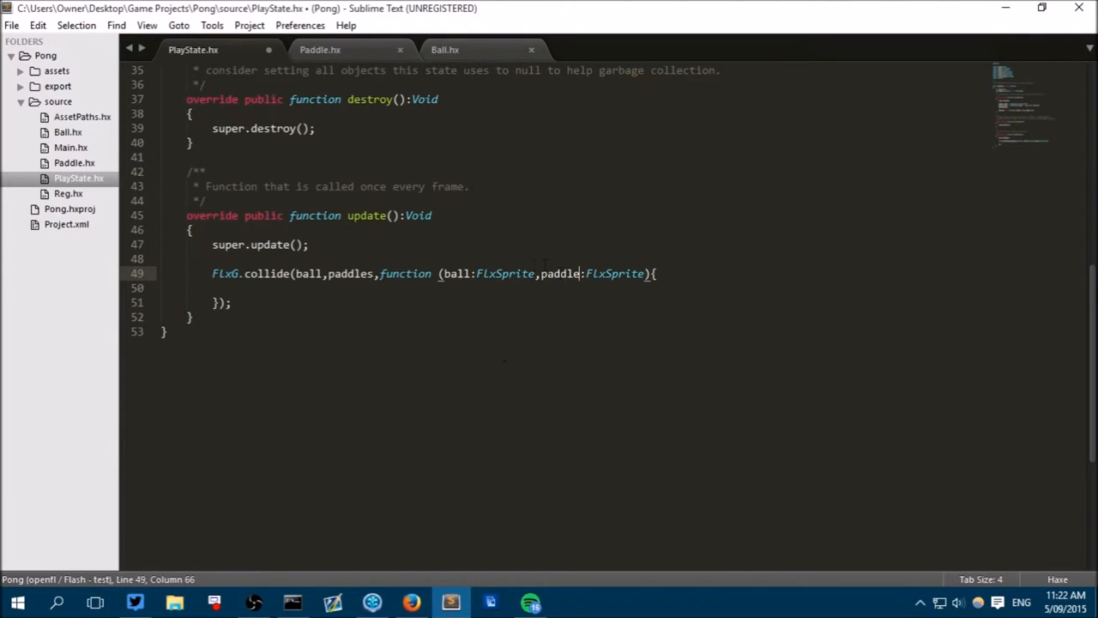
pyautogui.moveTo(298, 312)
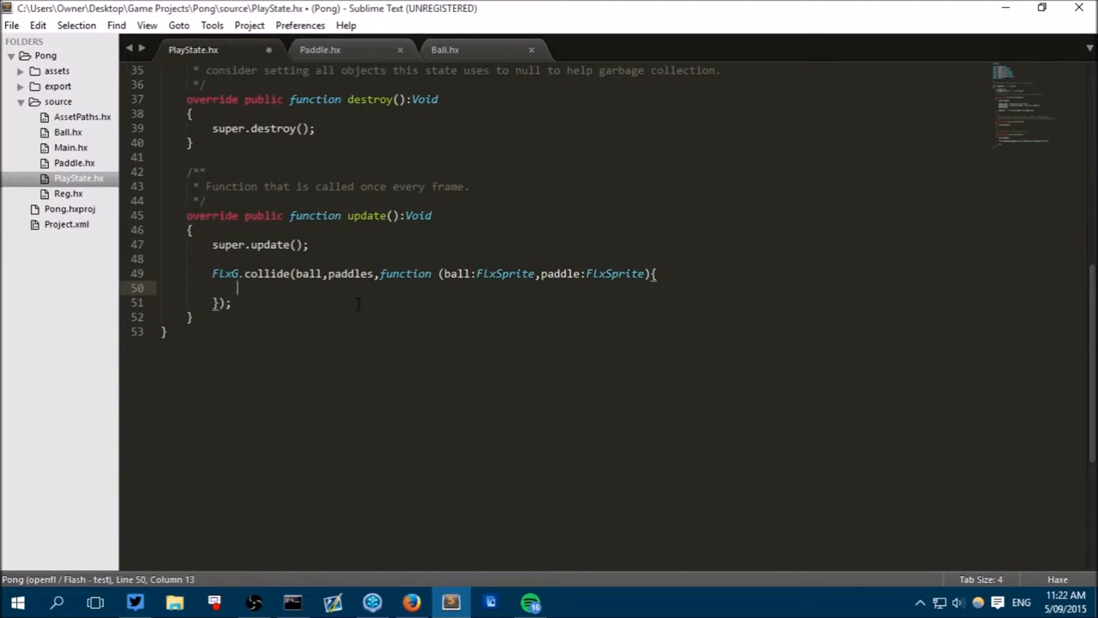
# Step: Add ball.velocity.y = ball.getMidpoint().y - paddle.getMidpoint().y; to the callback and save
pyautogui.write('ball.velocity.')
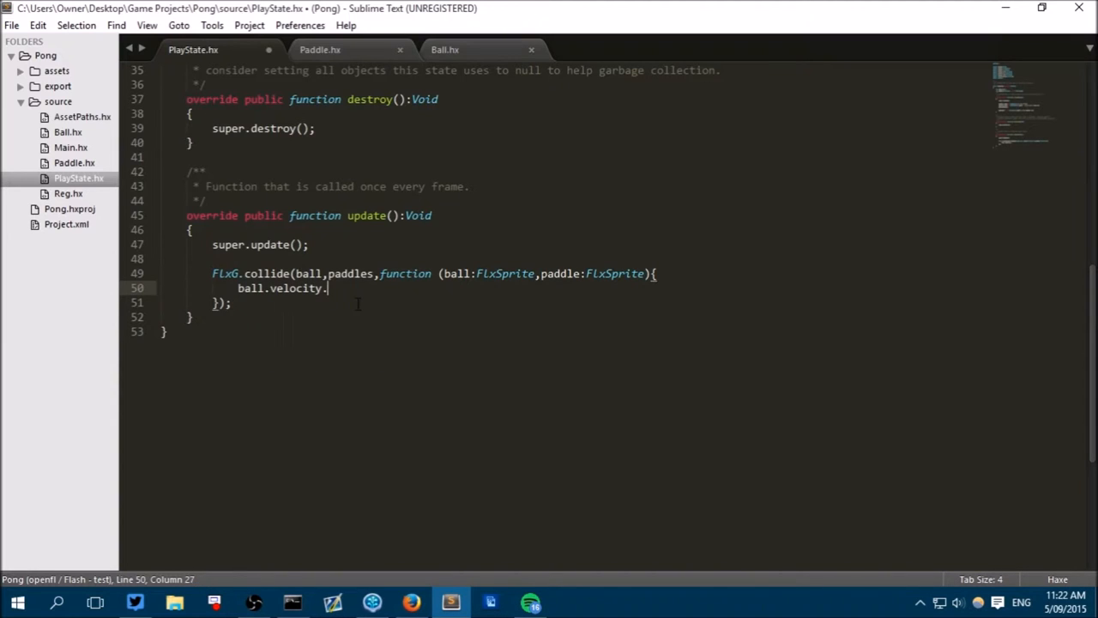
pyautogui.write('y')
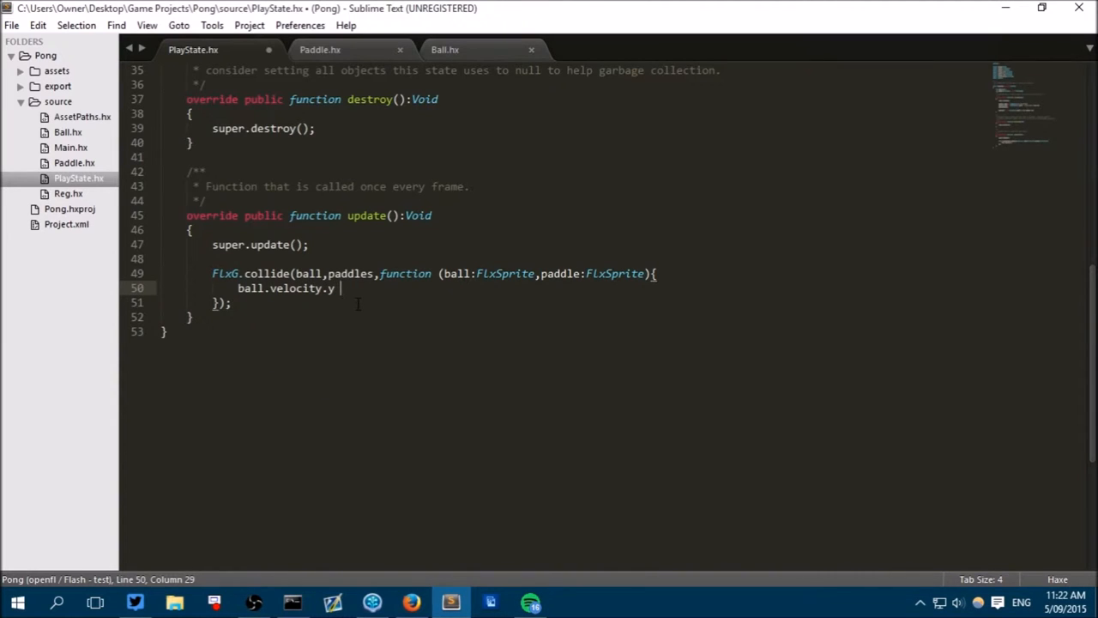
pyautogui.write('= b')
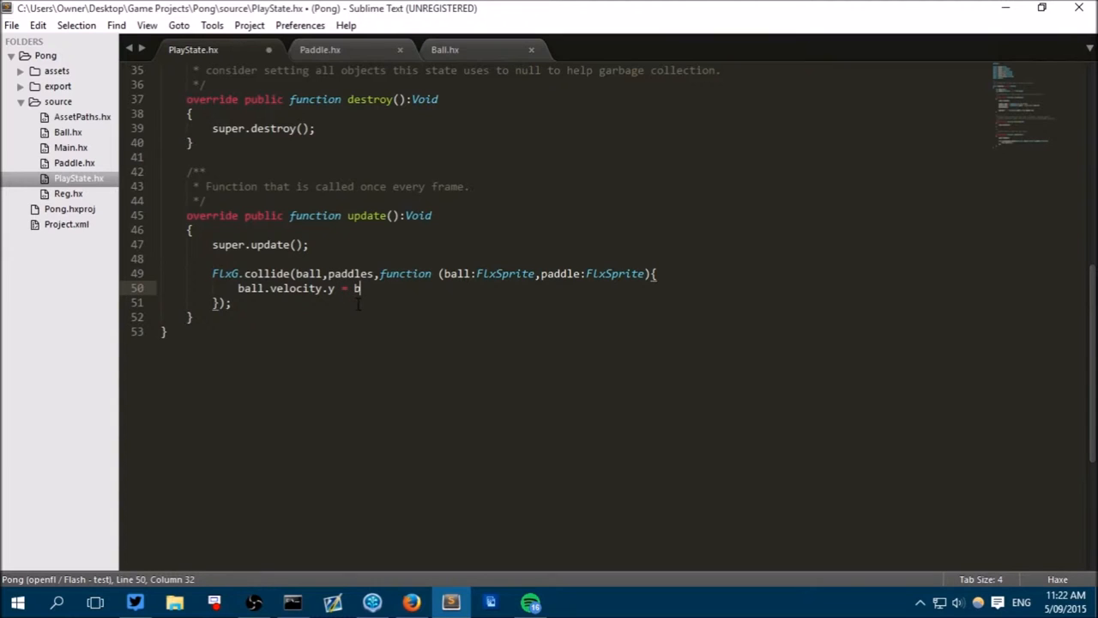
pyautogui.write('all.getMidpoint')
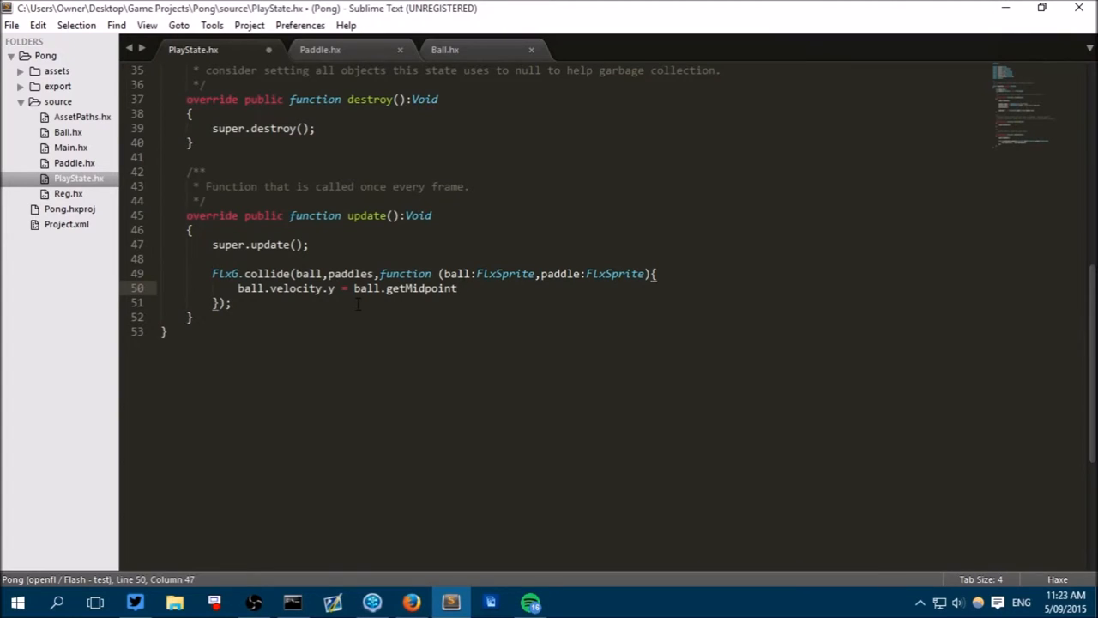
pyautogui.write('()')
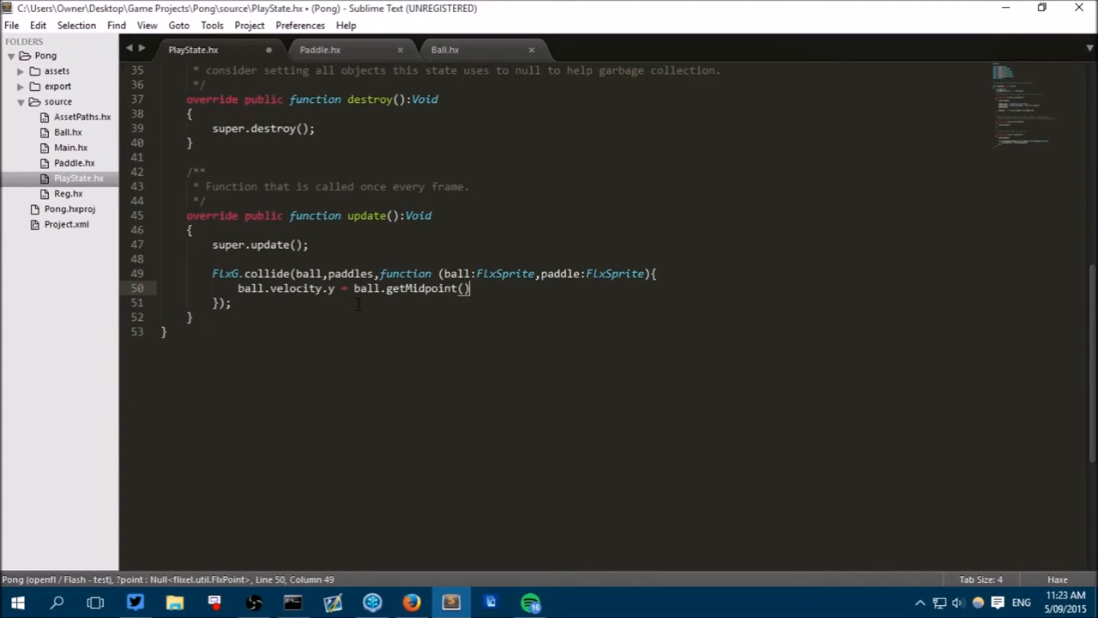
pyautogui.write('.y')
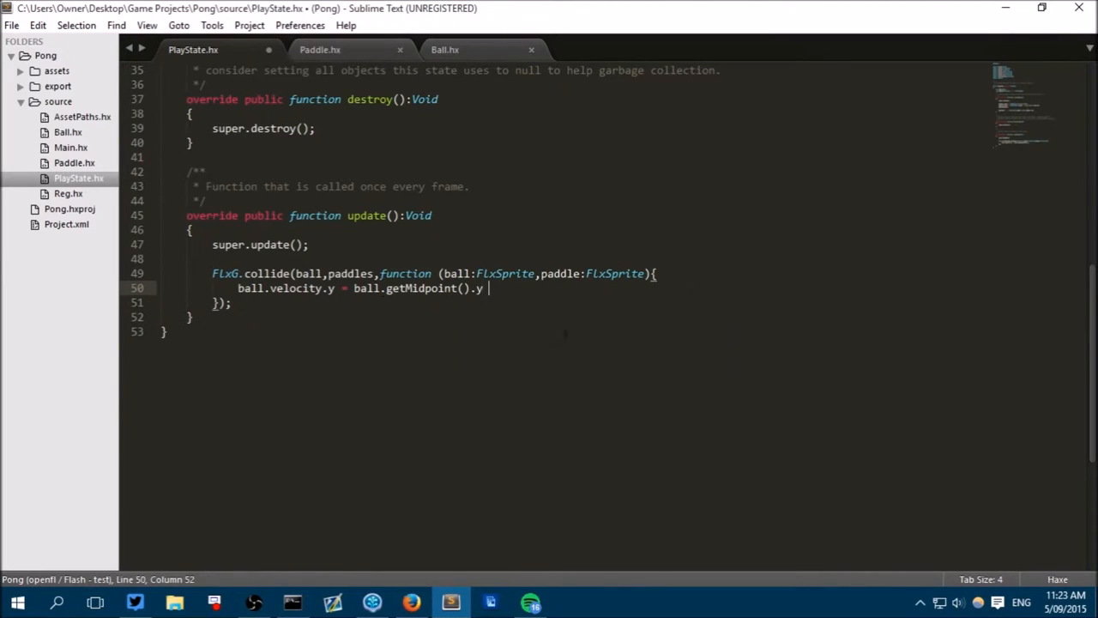
pyautogui.write('- p')
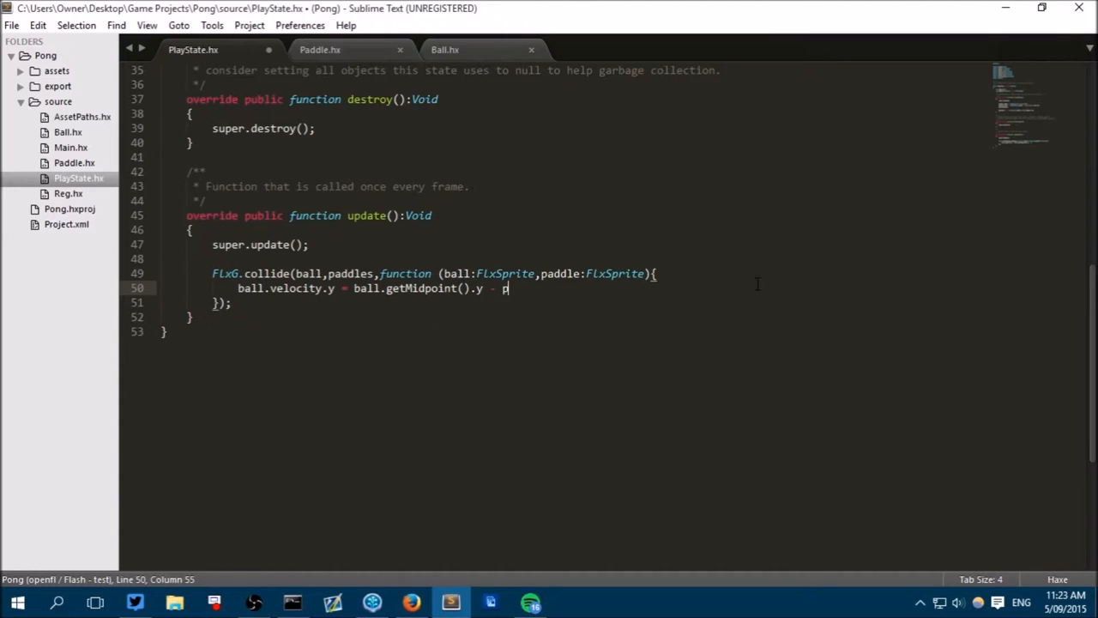
pyautogui.write('addle.')
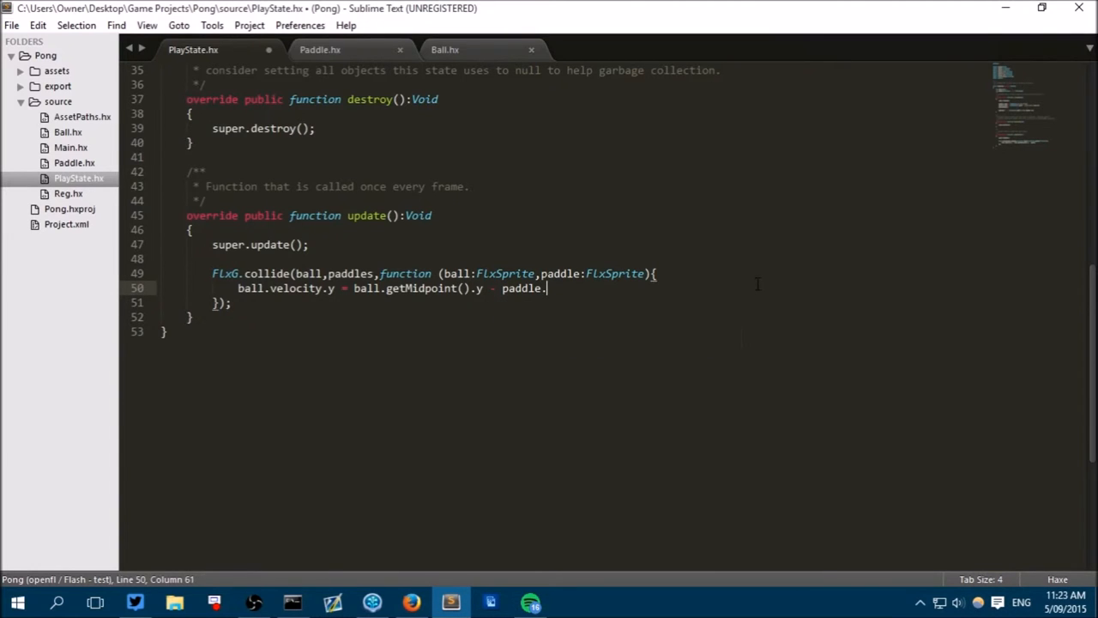
pyautogui.write('getMidpoint().y;')
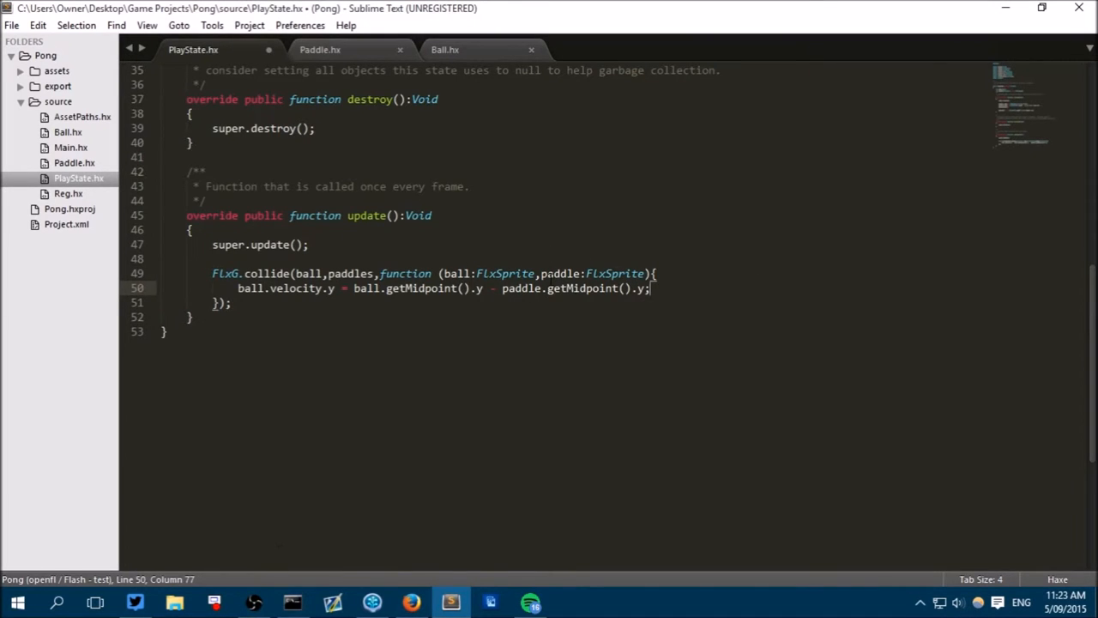
pyautogui.press('ctrl+s')
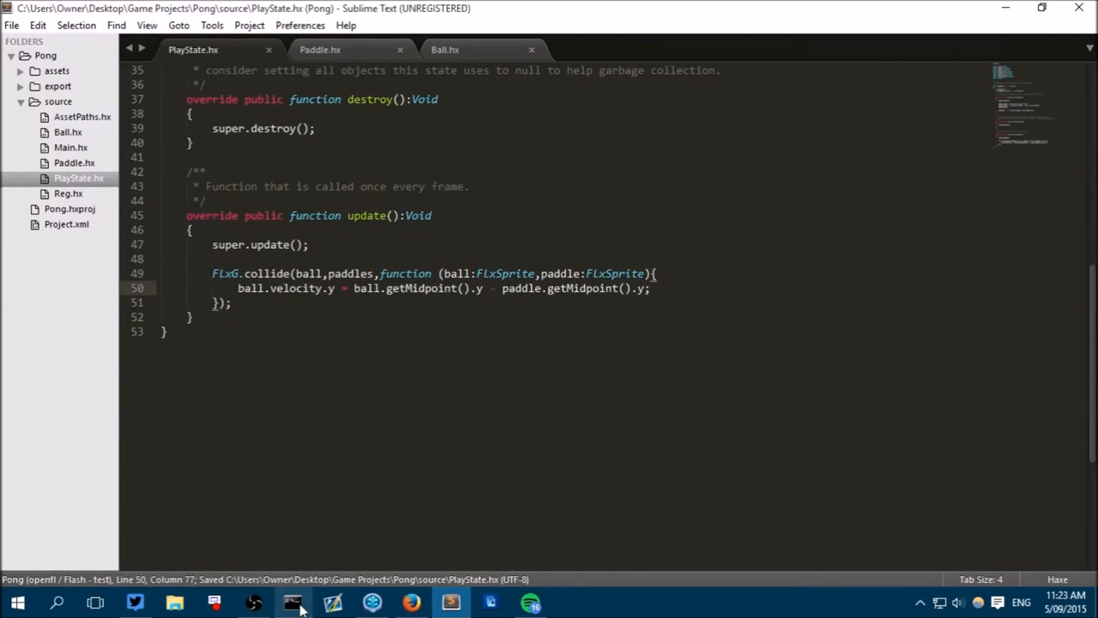
# Step: Rerun the lime test neko build from Command Prompt
pyautogui.click(293, 602)
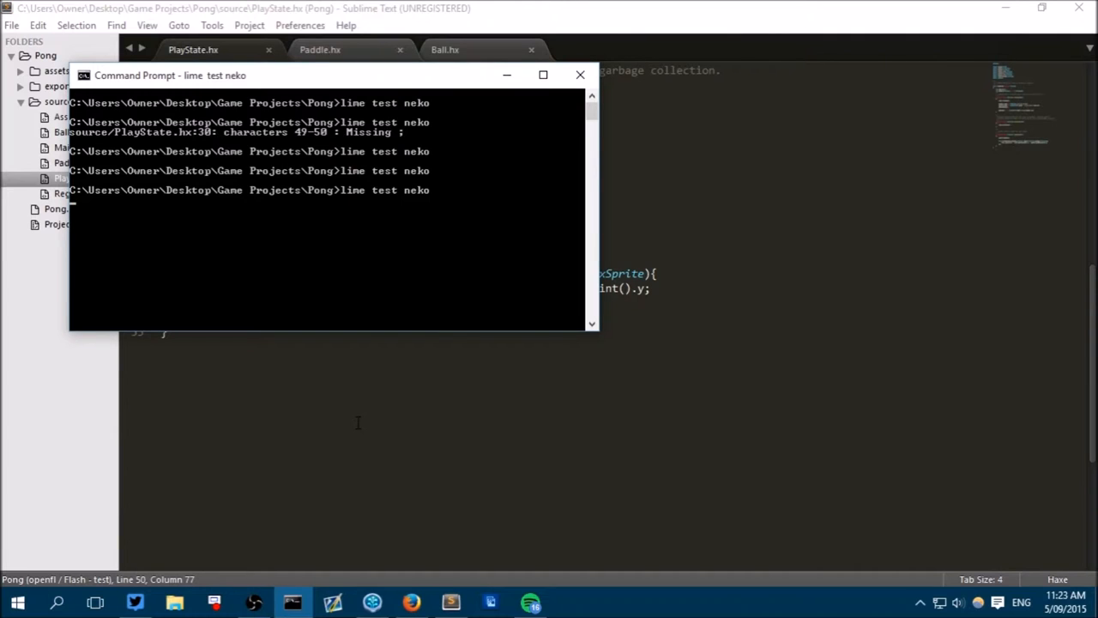
pyautogui.press('Return')
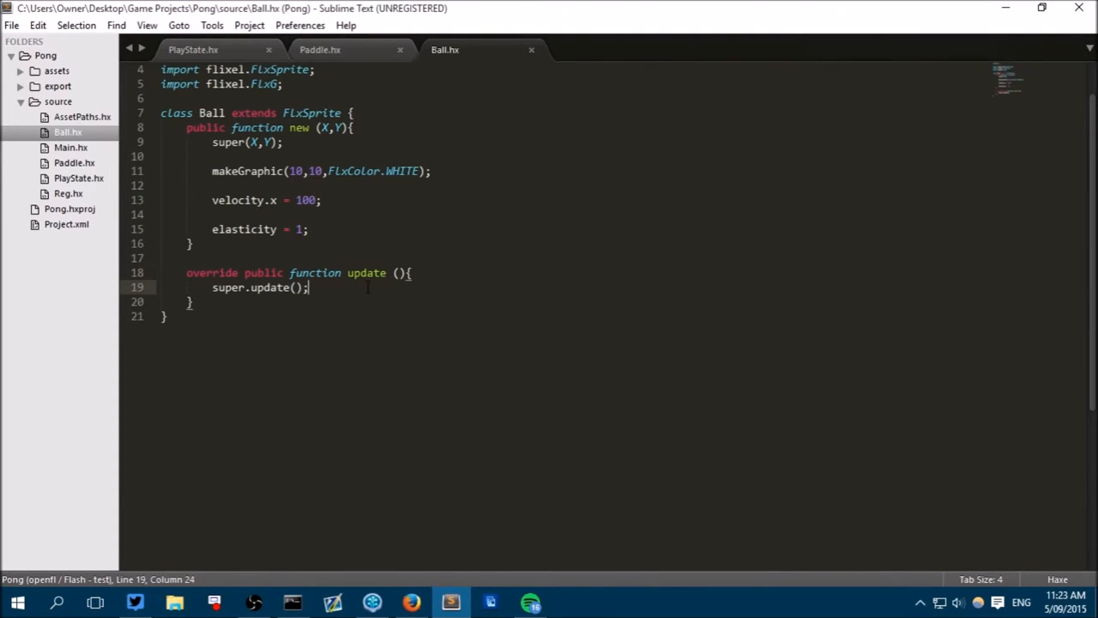
# Step: Add if (y < 0){ velocity.y *= -1; } to Ball.hx's update function
pyautogui.write('if (y <')
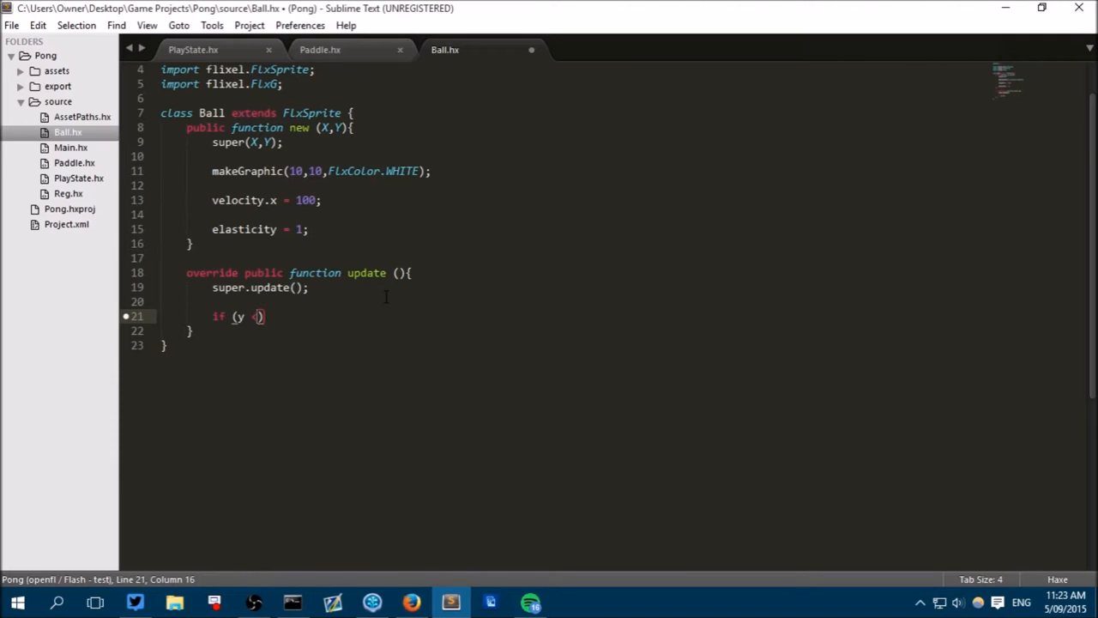
pyautogui.write('< 0')
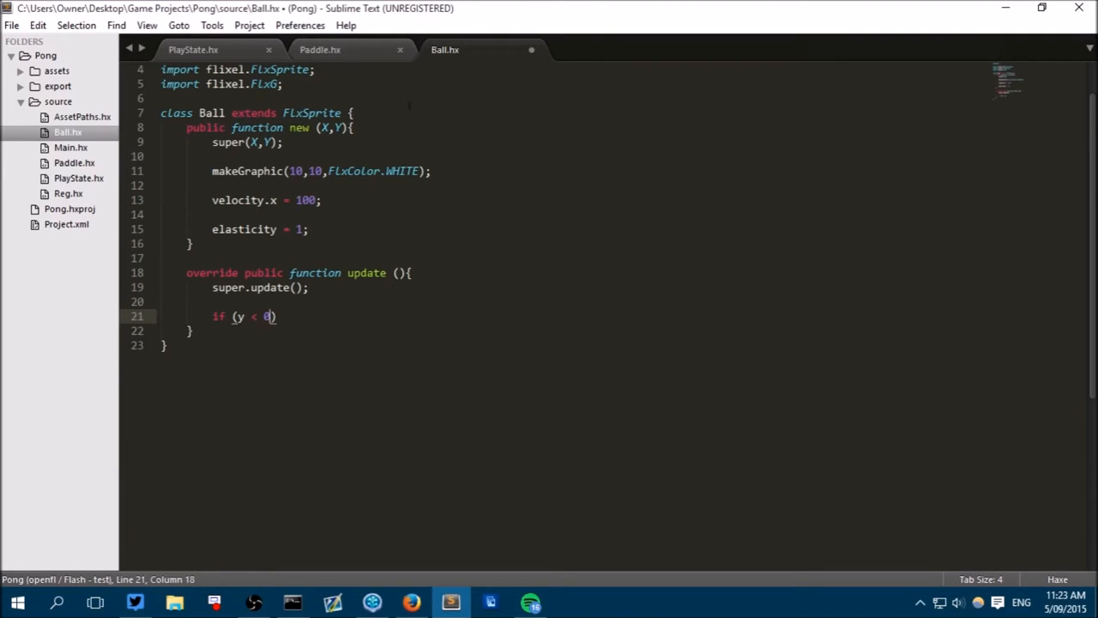
pyautogui.write('{')
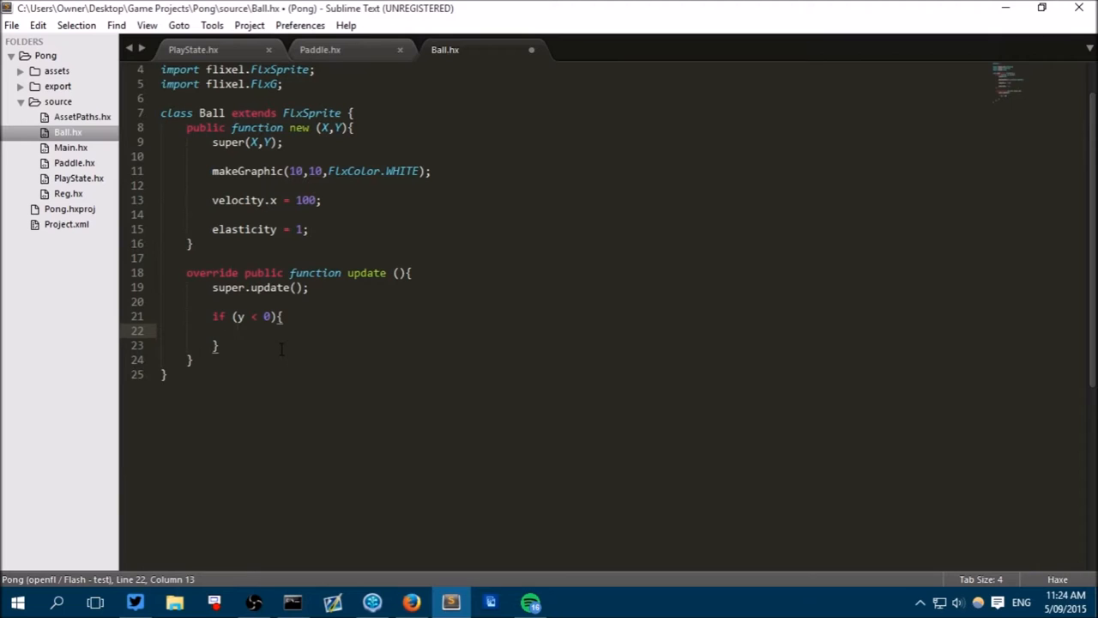
pyautogui.write('v')
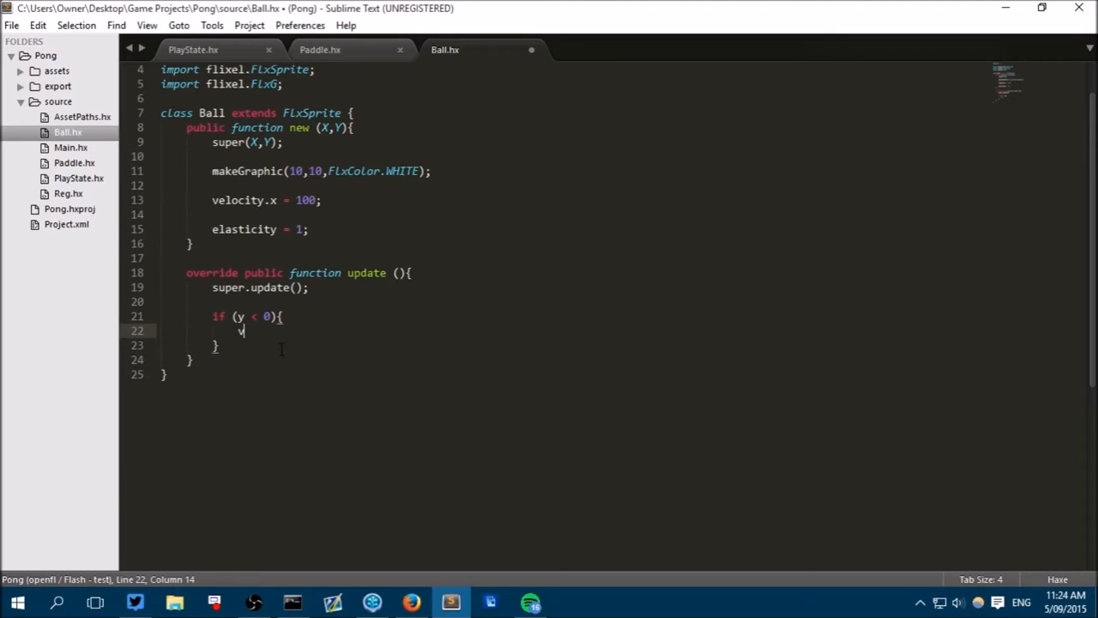
pyautogui.write('elop')
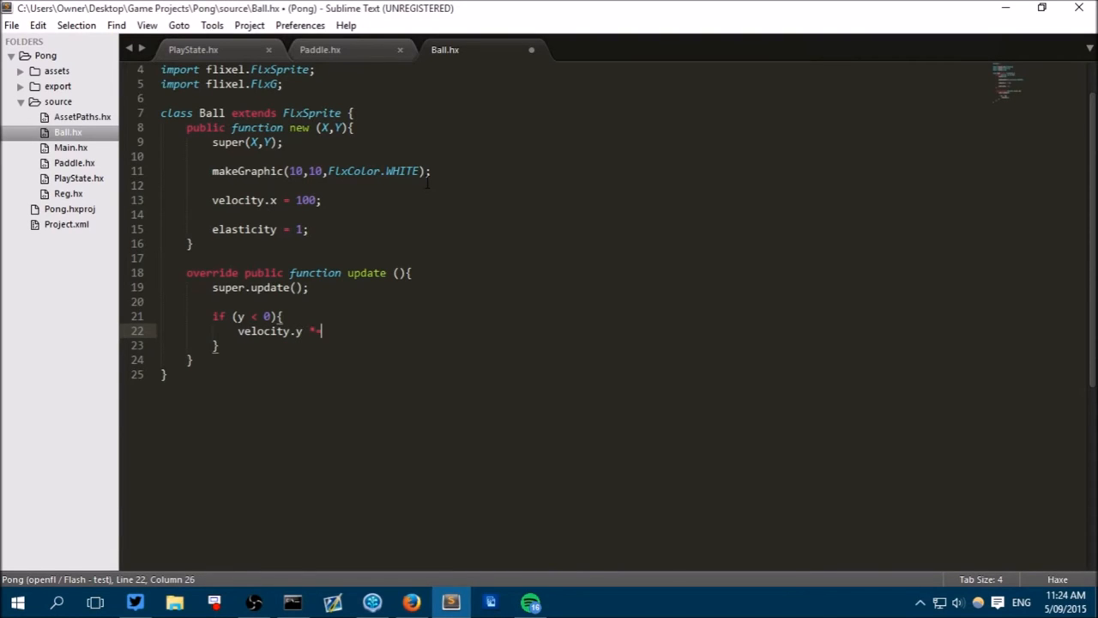
pyautogui.write('-1;')
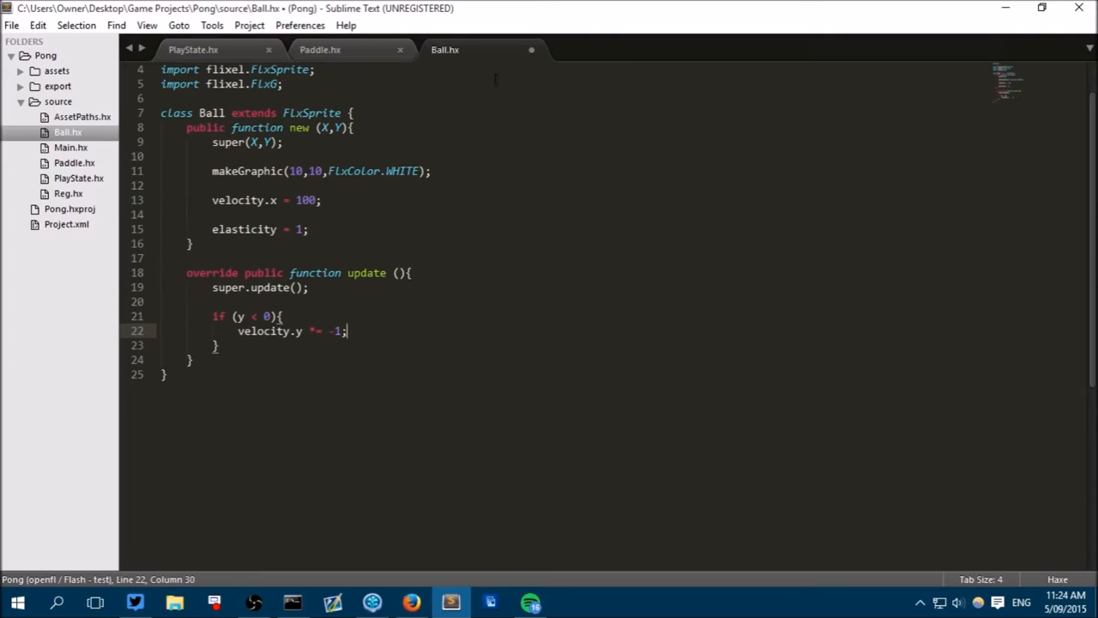
pyautogui.moveTo(574, 223)
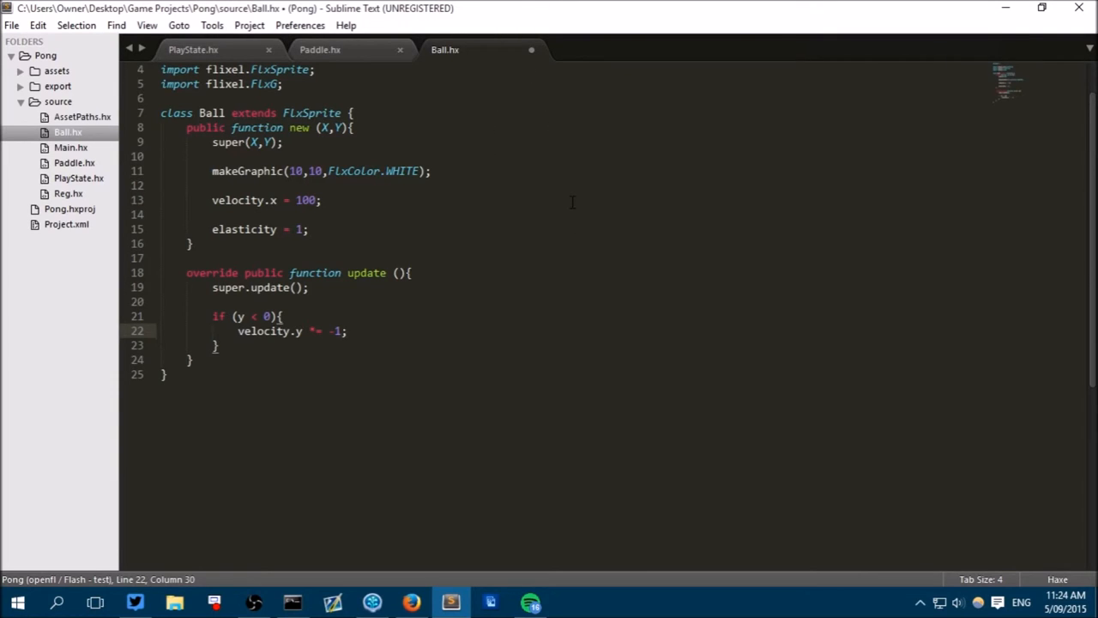
pyautogui.moveTo(389, 334)
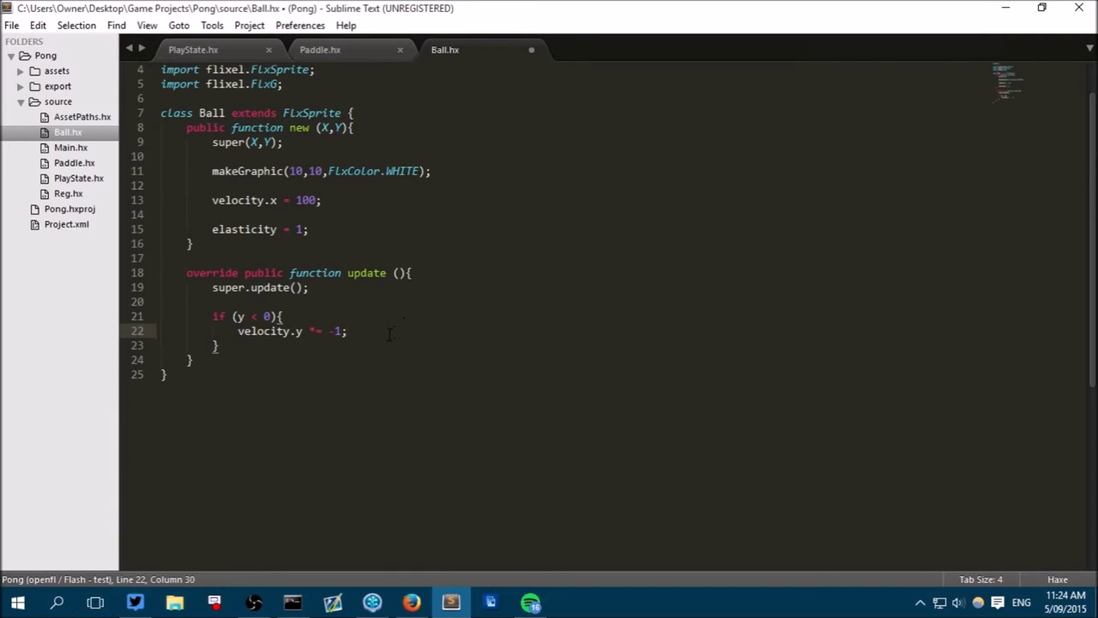
pyautogui.moveTo(484, 7)
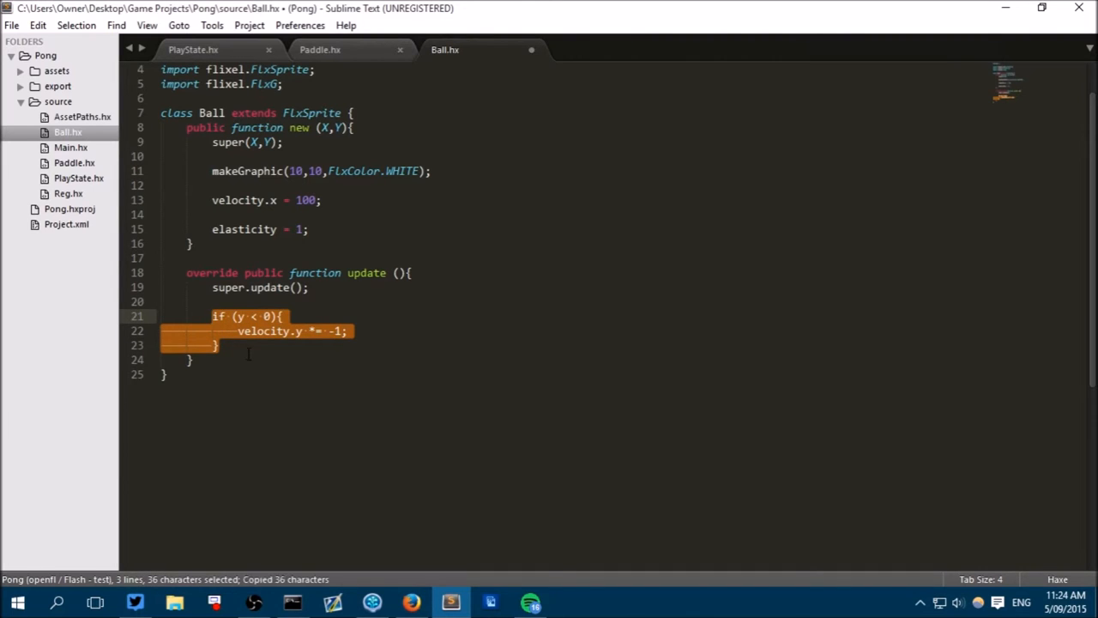
# Step: Paste the bounce block with condition y+height > FlxG.height and save Ball.hx
pyautogui.press('ctrl+v')
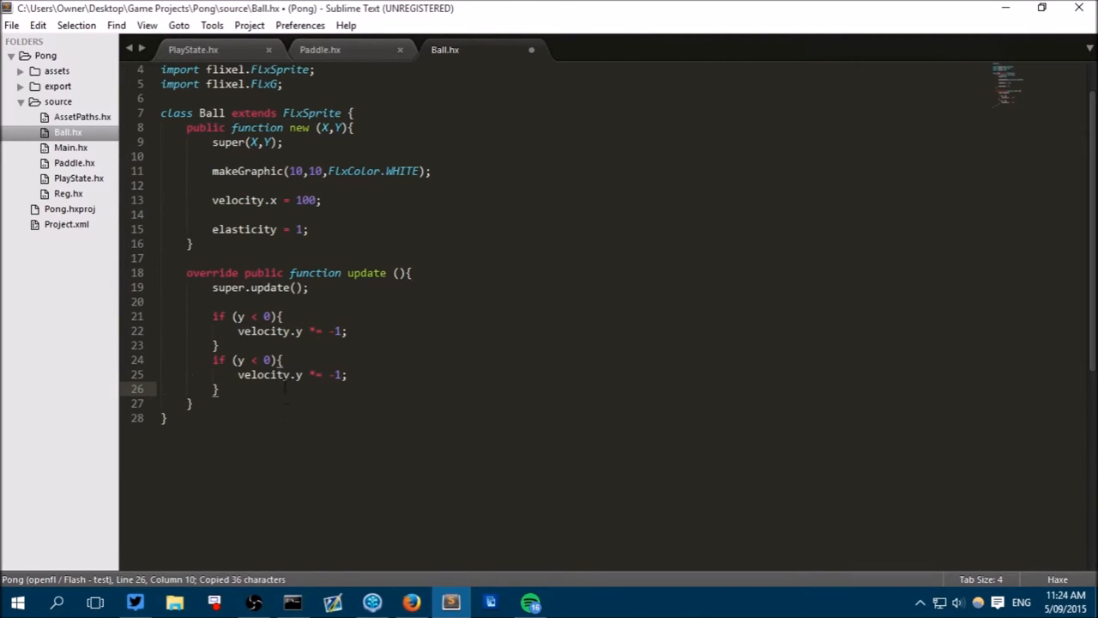
pyautogui.click(245, 359)
pyautogui.write('>')
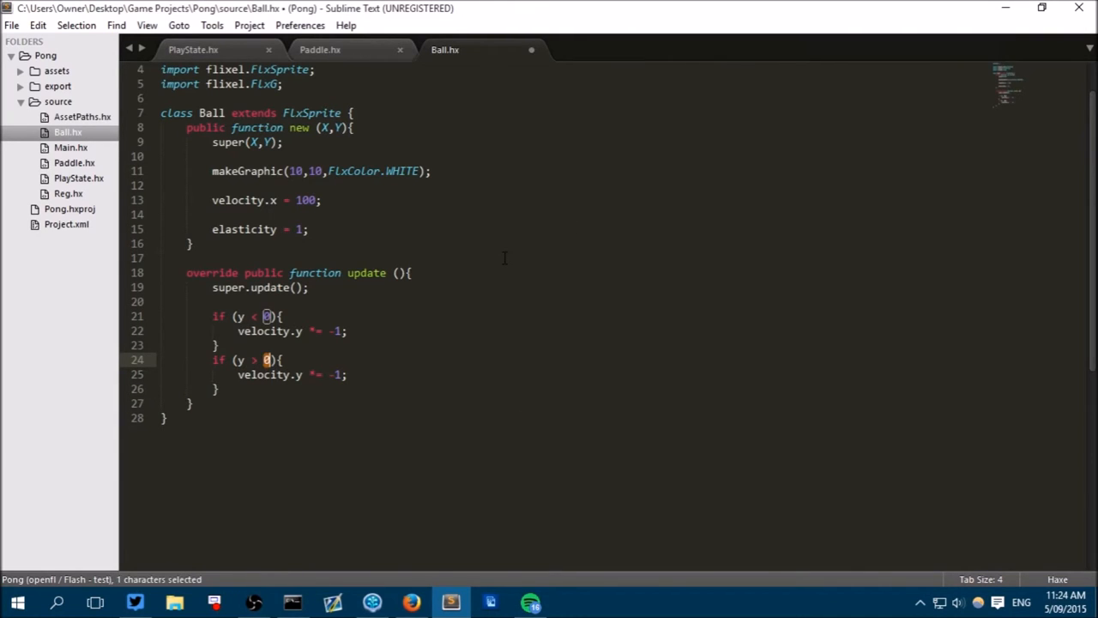
pyautogui.write('FlxG.height')
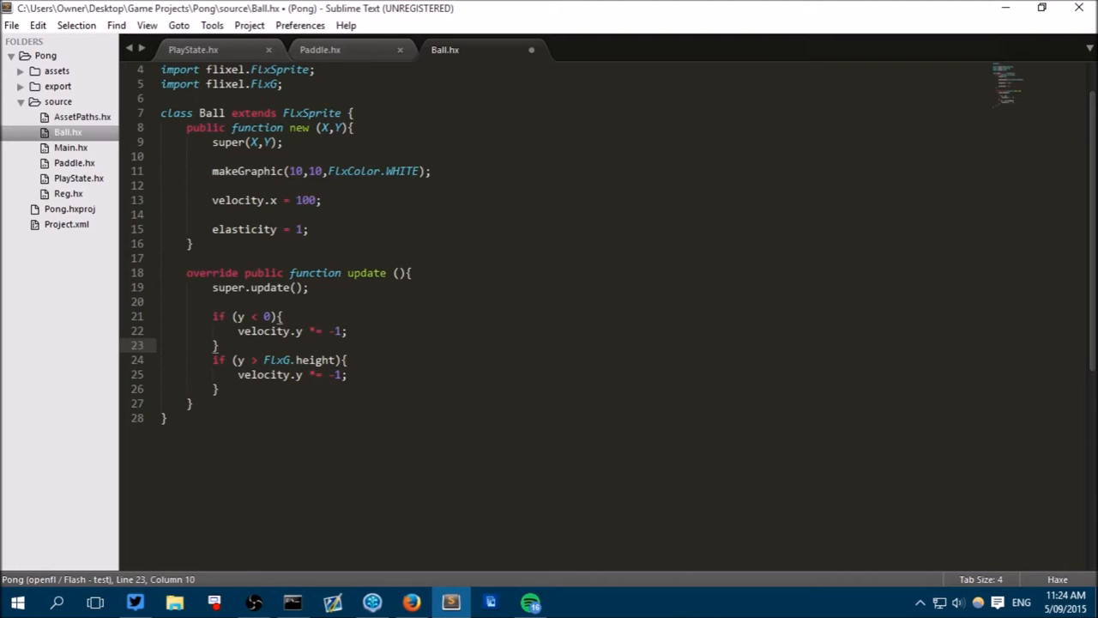
pyautogui.moveTo(571, 604)
pyautogui.write('+')
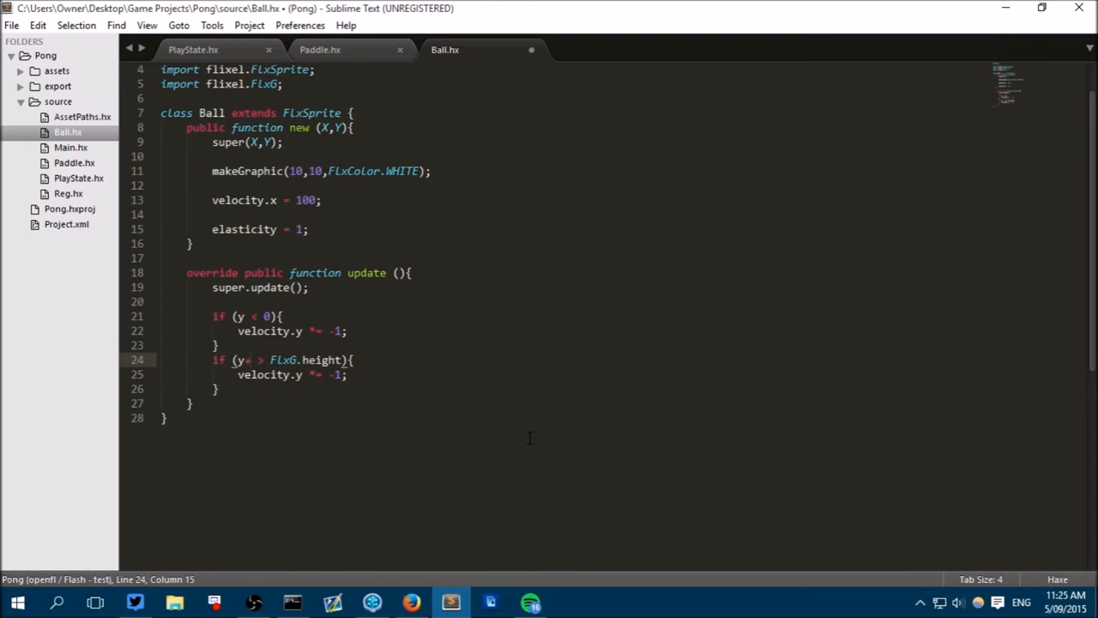
pyautogui.write('height')
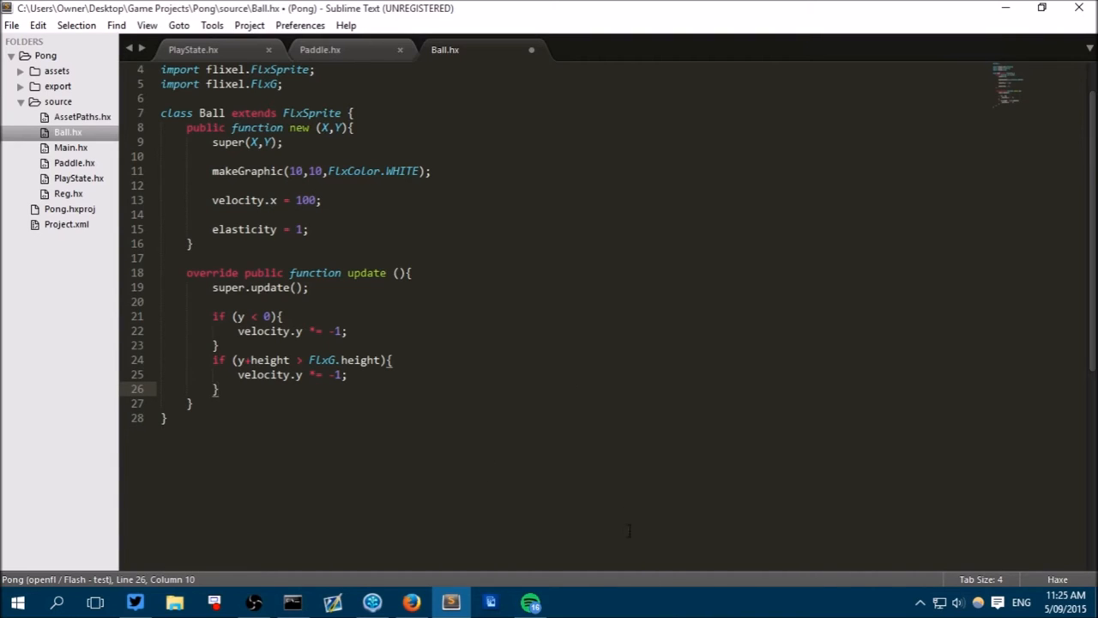
pyautogui.press('ctrl+s')
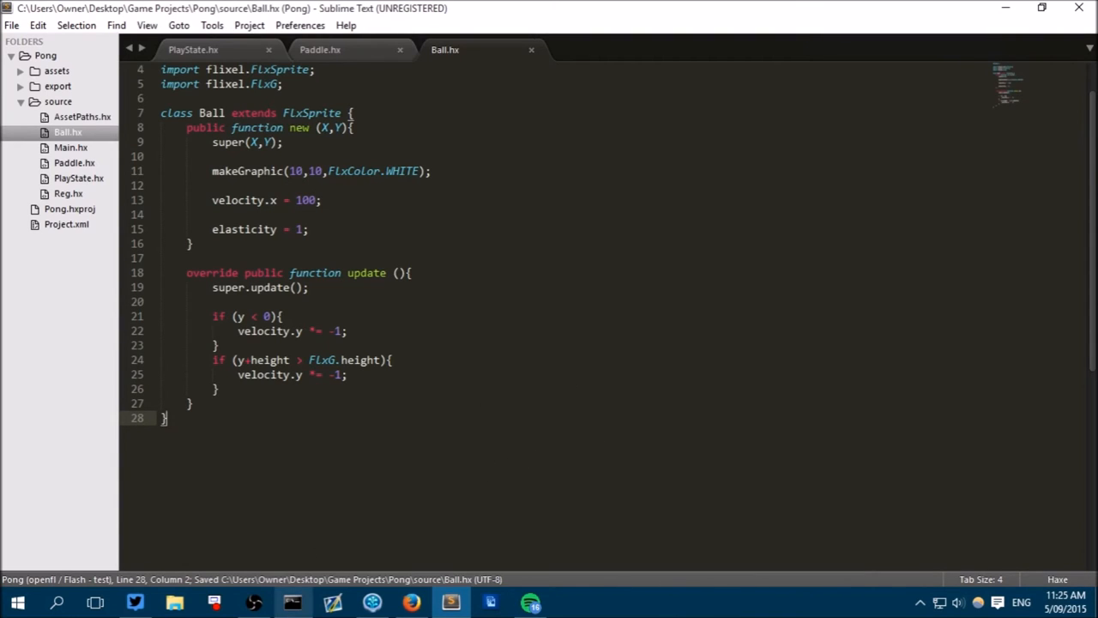
pyautogui.click(322, 200)
pyautogui.write('5')
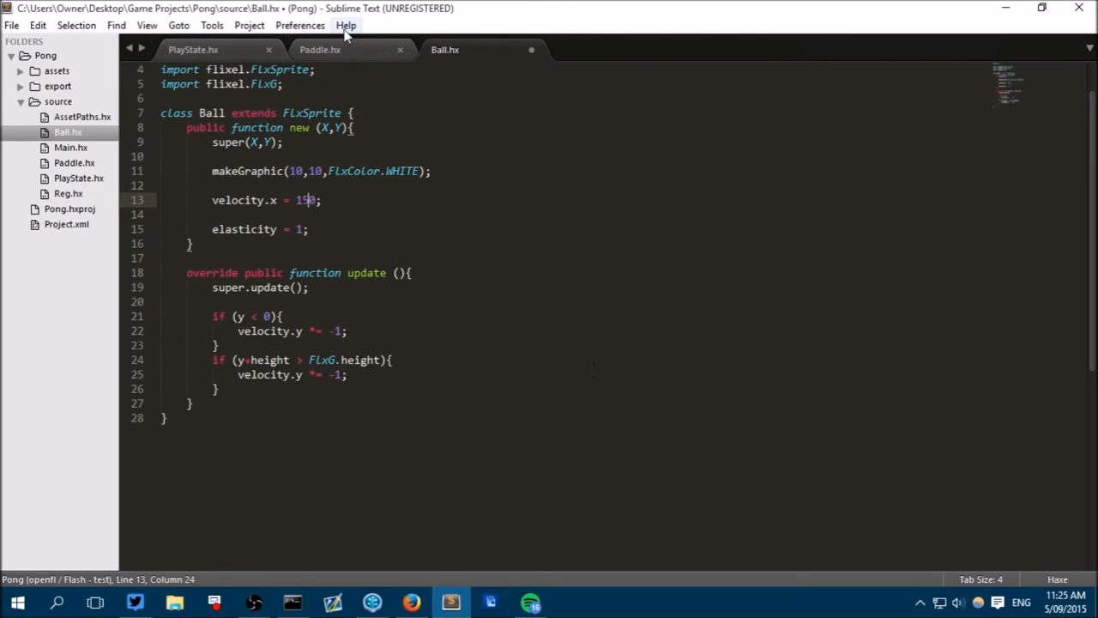
# Step: Append *2 to the collide callback's velocity line in PlayState.hx
pyautogui.click(320, 49)
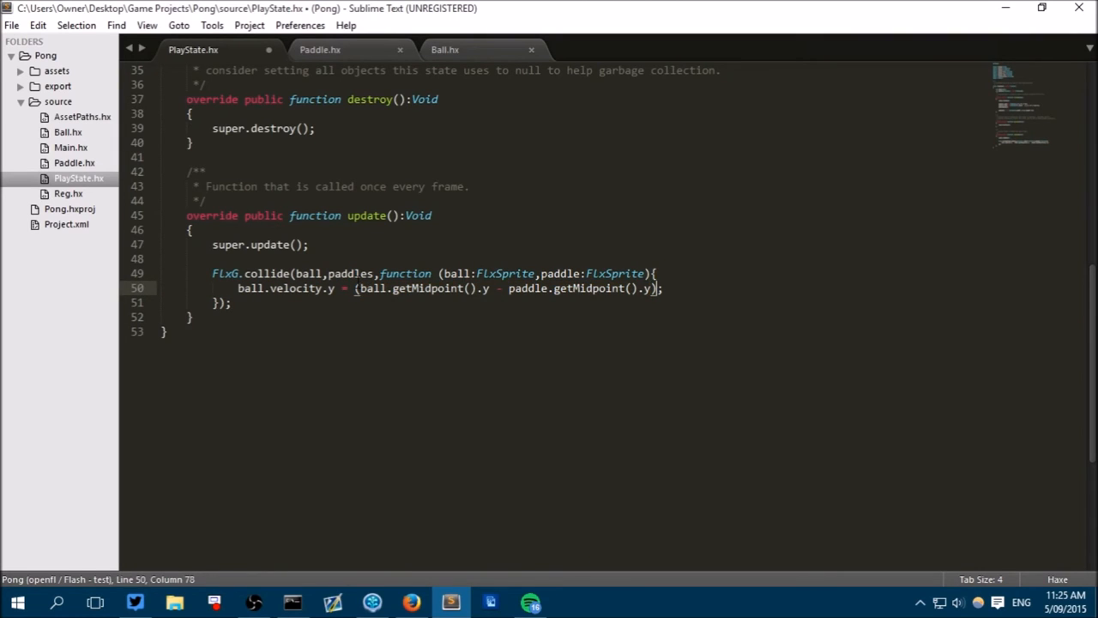
pyautogui.write('*2')
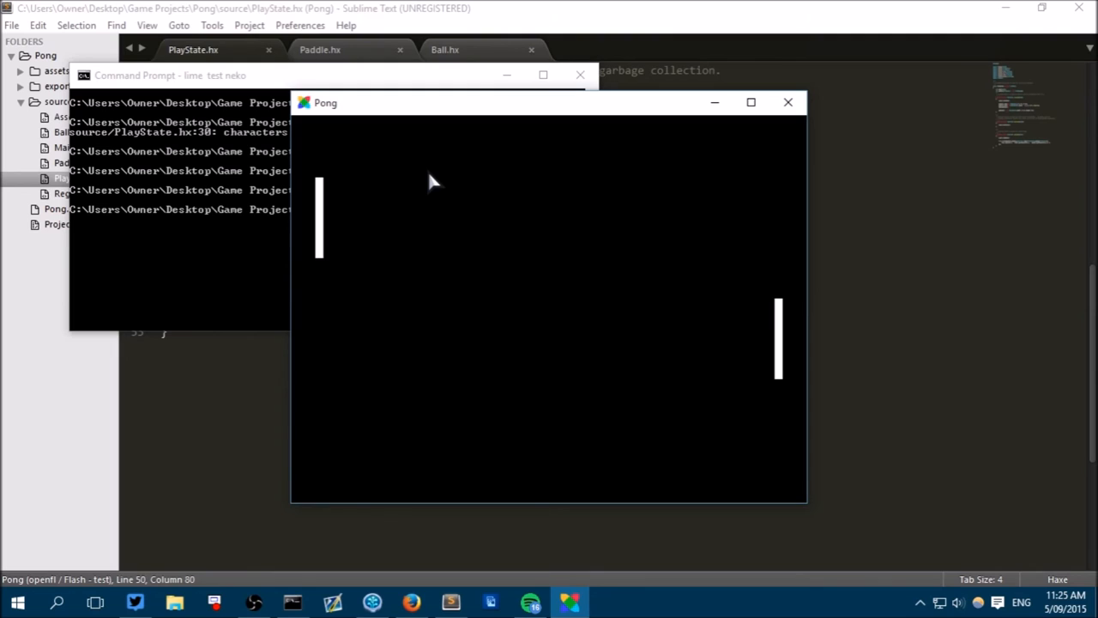
pyautogui.moveTo(296, 193)
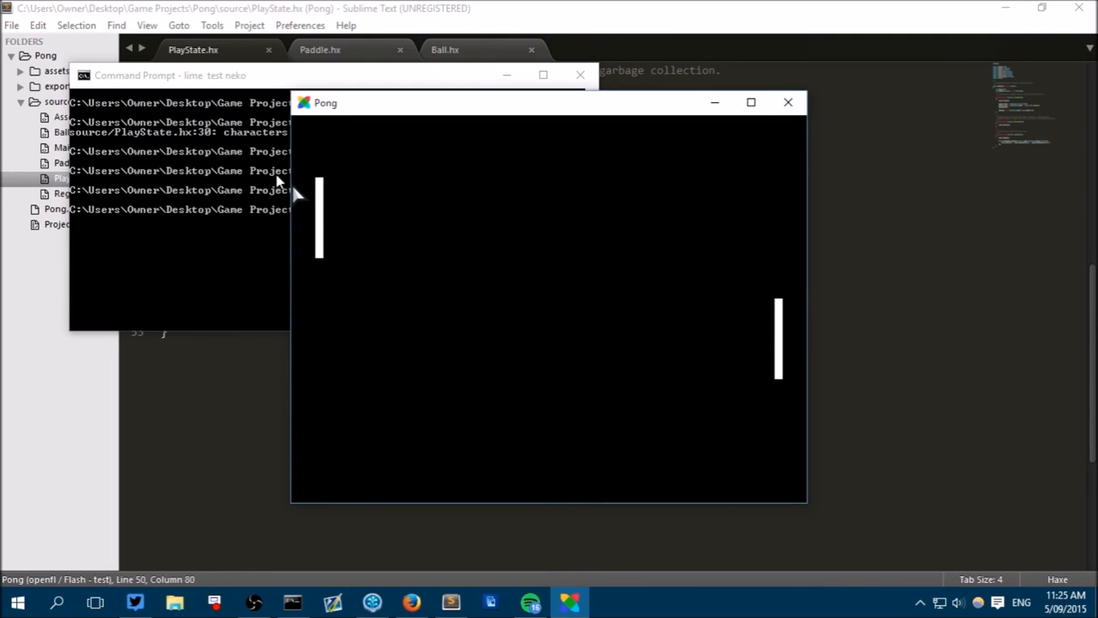
pyautogui.moveTo(299, 210)
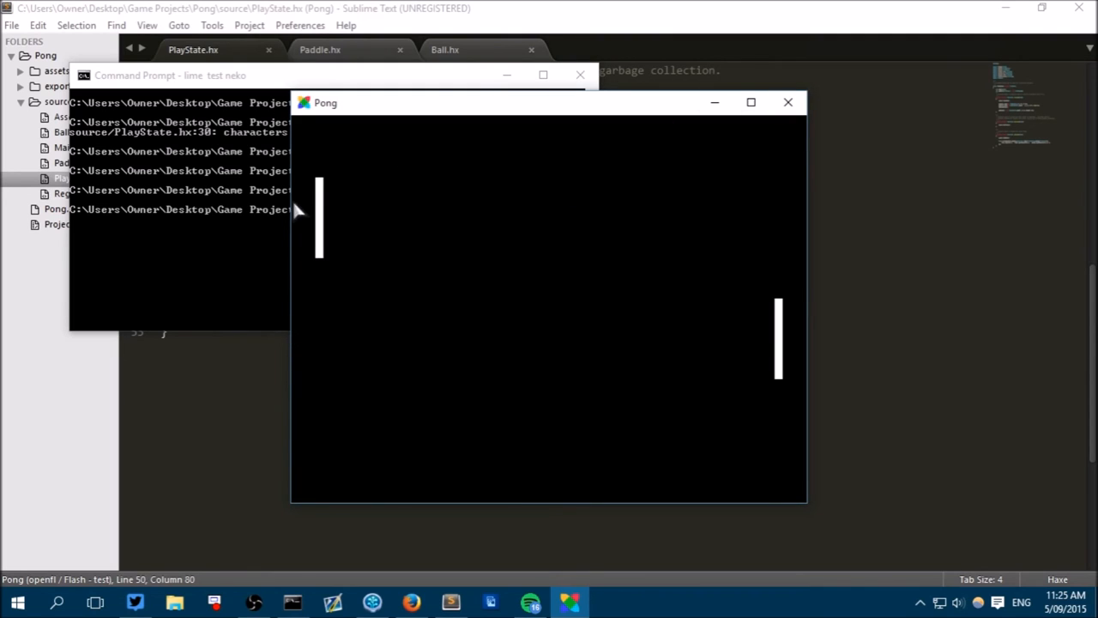
pyautogui.moveTo(805, 125)
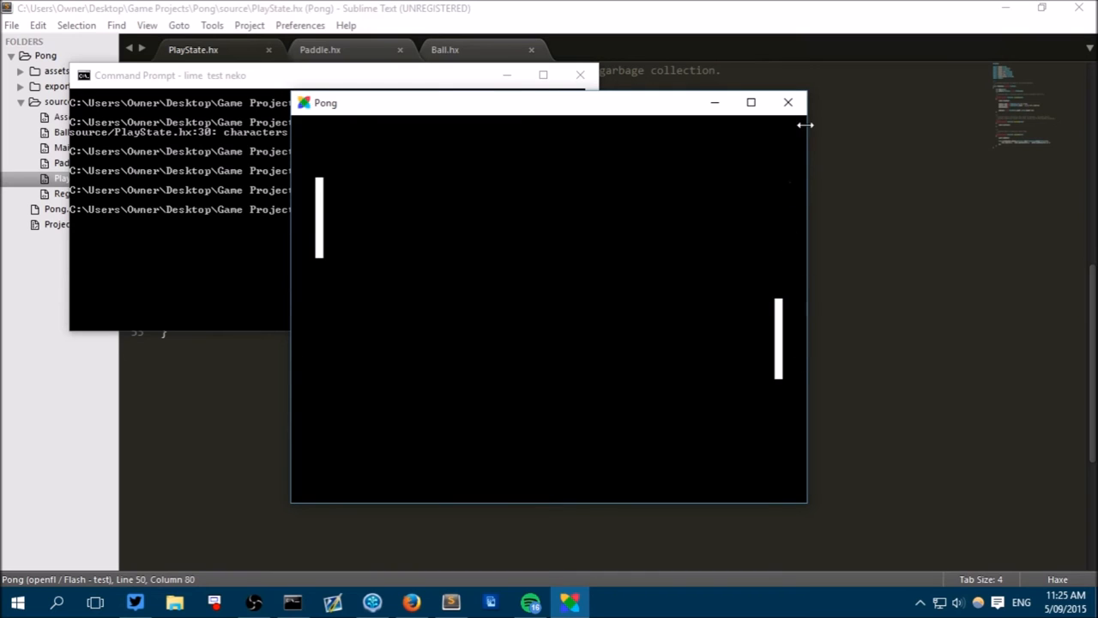
pyautogui.moveTo(788, 102)
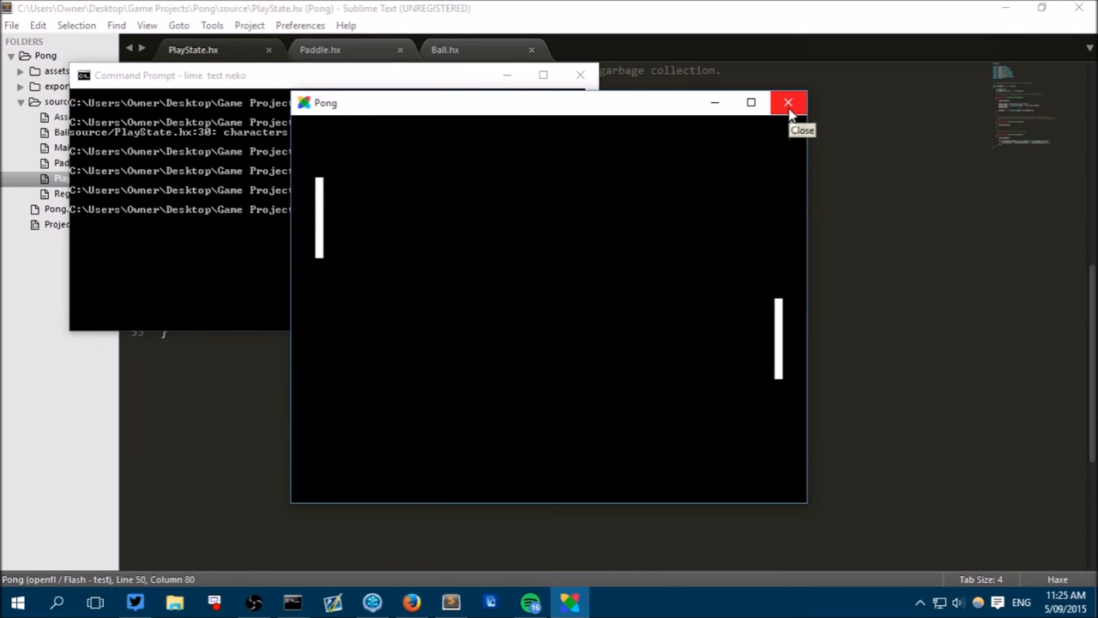
# Step: Close the running Pong test window
pyautogui.click(788, 102)
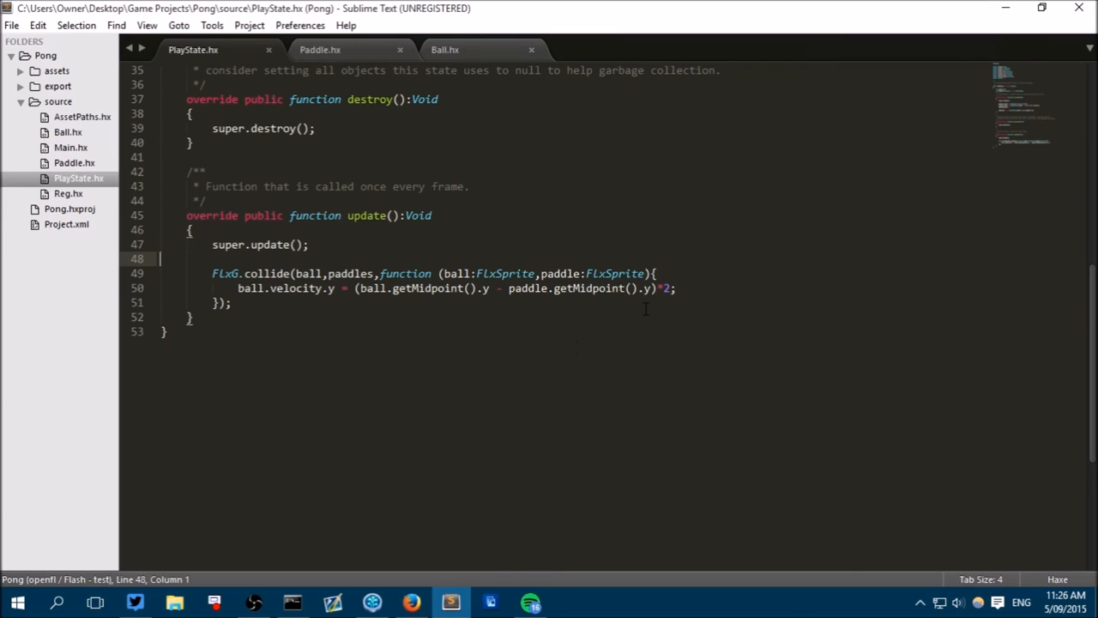
pyautogui.moveTo(407, 389)
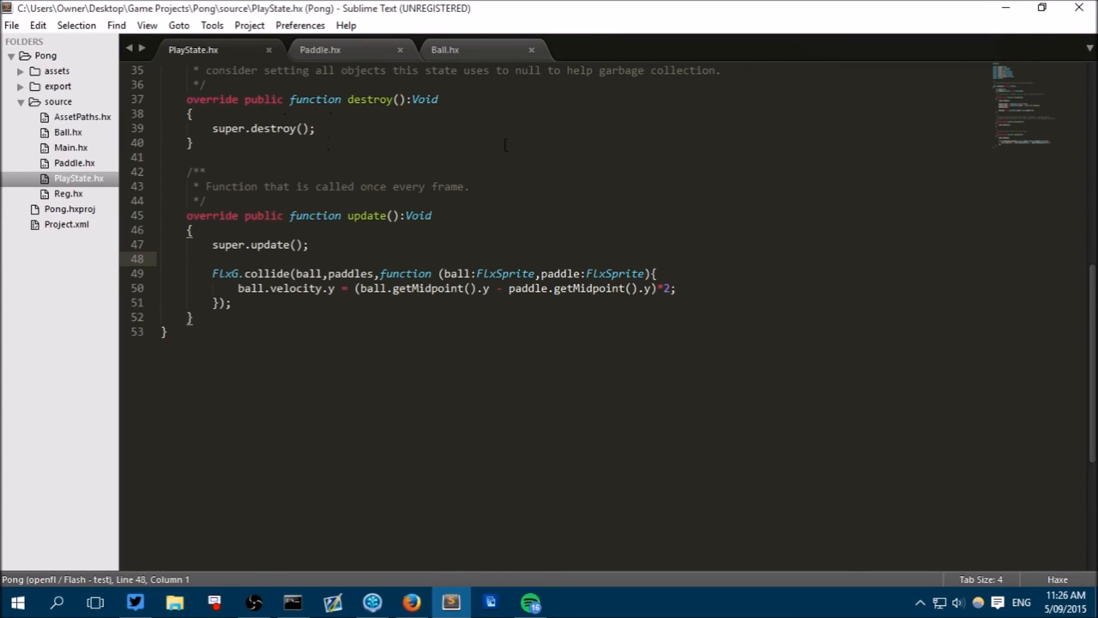
pyautogui.moveTo(505, 145)
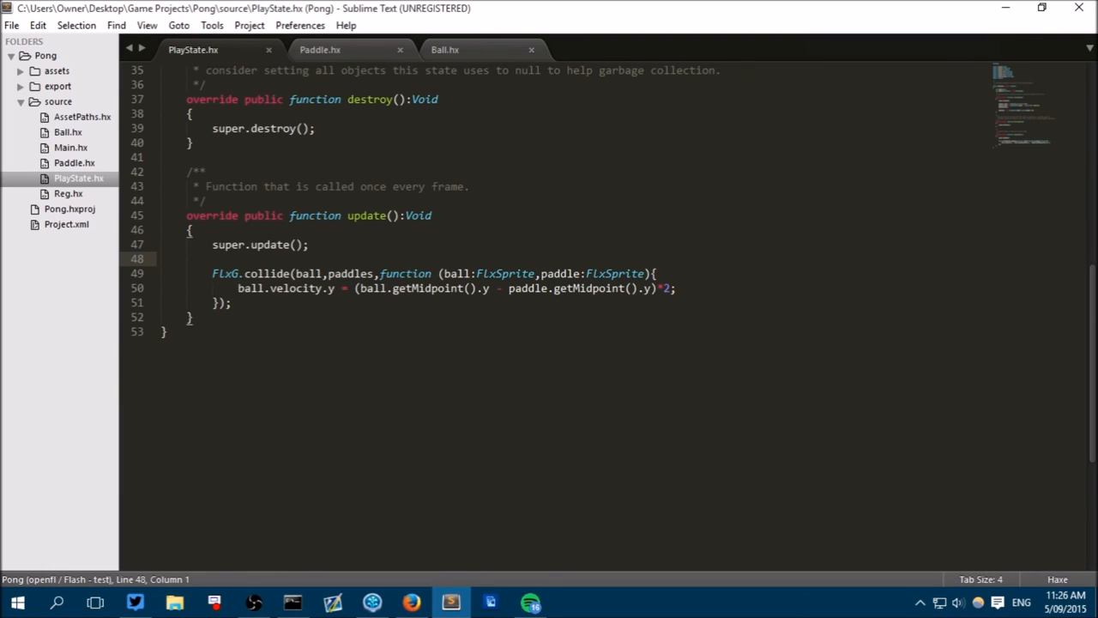